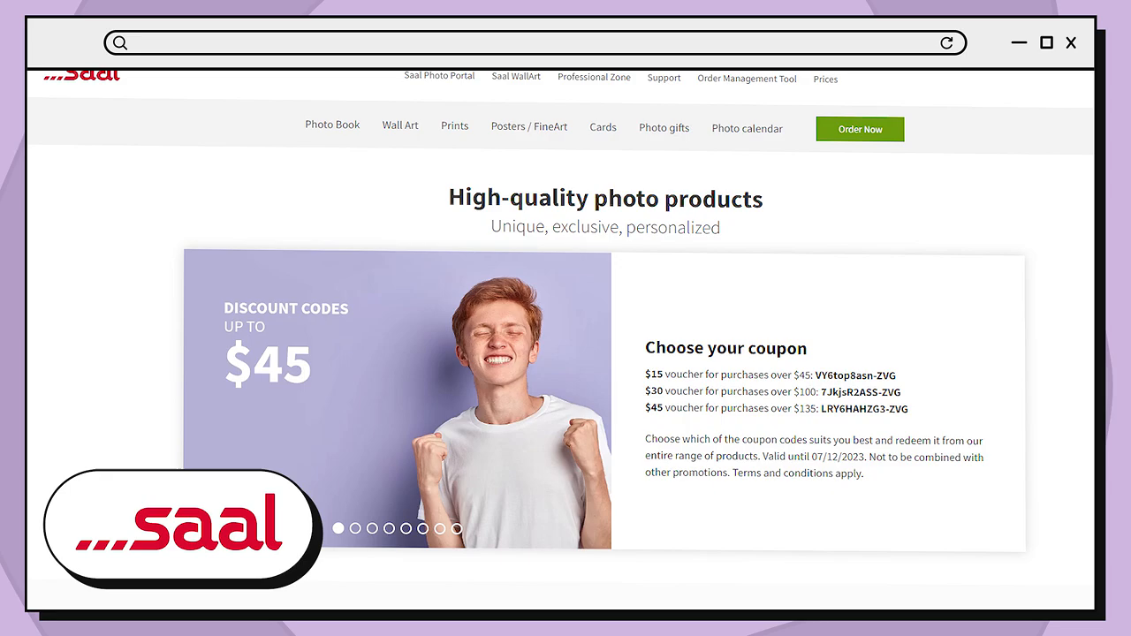
{"action": "scroll", "scroll_direction": "down", "scroll_amount": 3}
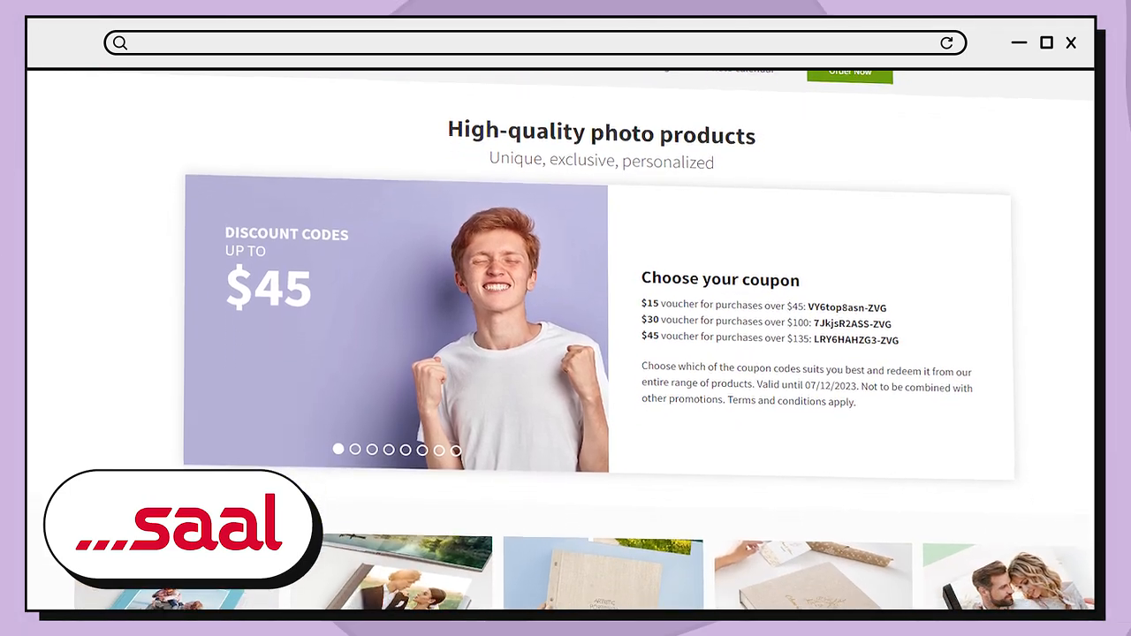